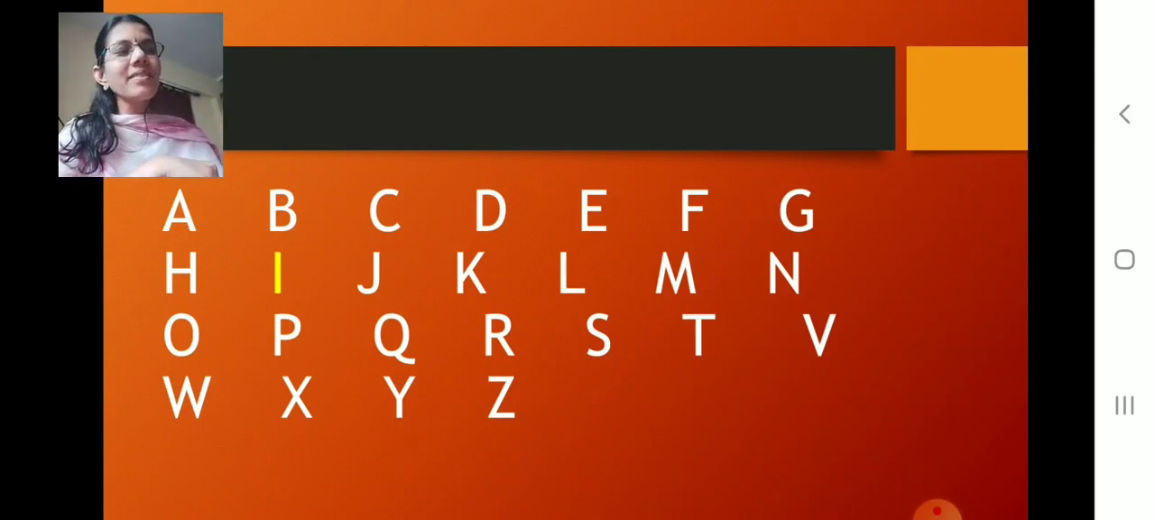
Handwrite red lowercase i letters with stems and dots in the boxes of the four-line sheet.
{"action": "left_click", "coordinate": [283, 274]}
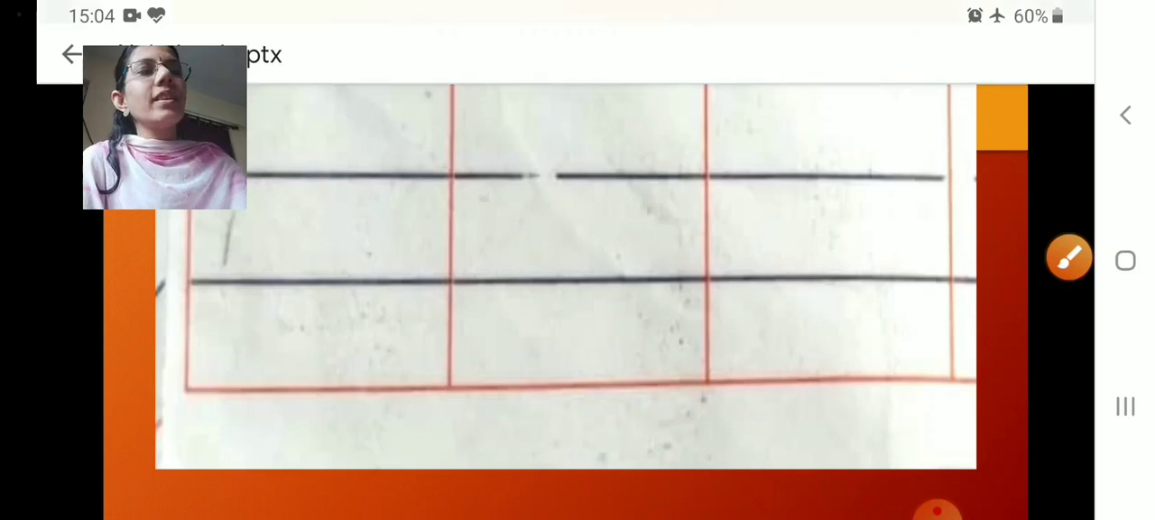
{"action": "left_click", "coordinate": [1068, 260]}
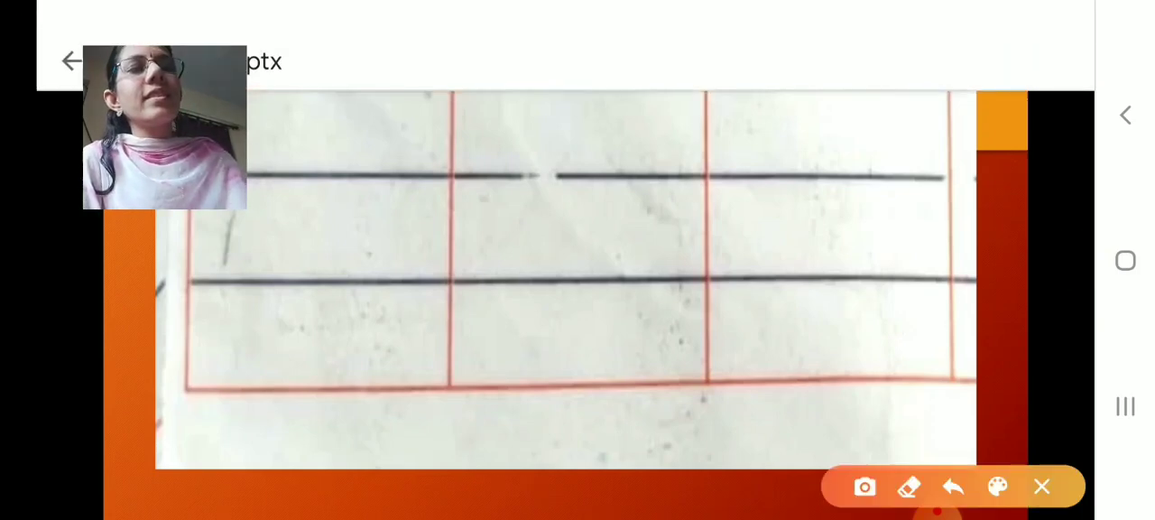
{"action": "left_click_drag", "start_coordinate": [345, 166], "coordinate": [345, 280]}
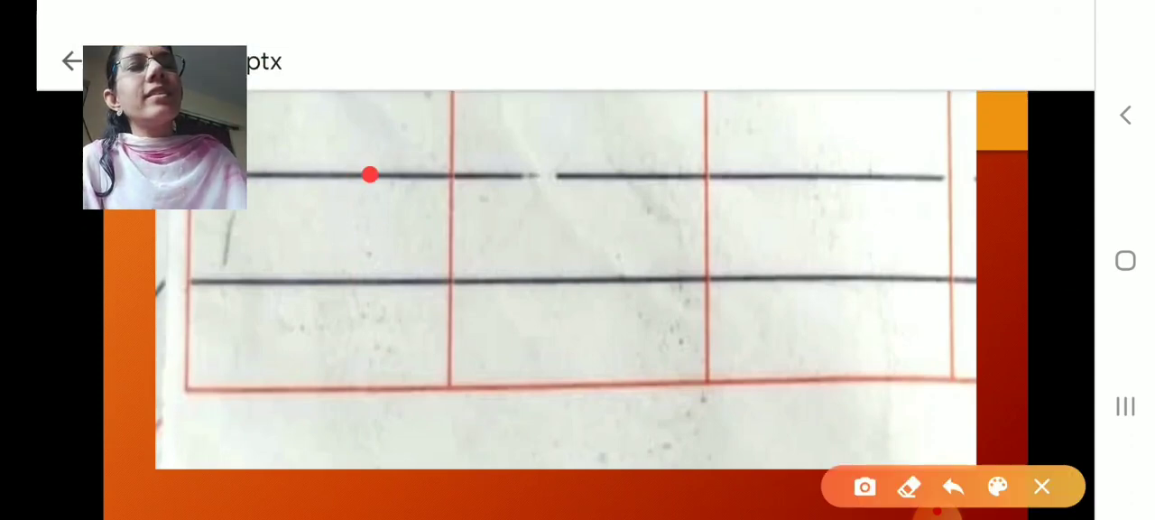
{"action": "left_click_drag", "start_coordinate": [372, 177], "coordinate": [372, 267]}
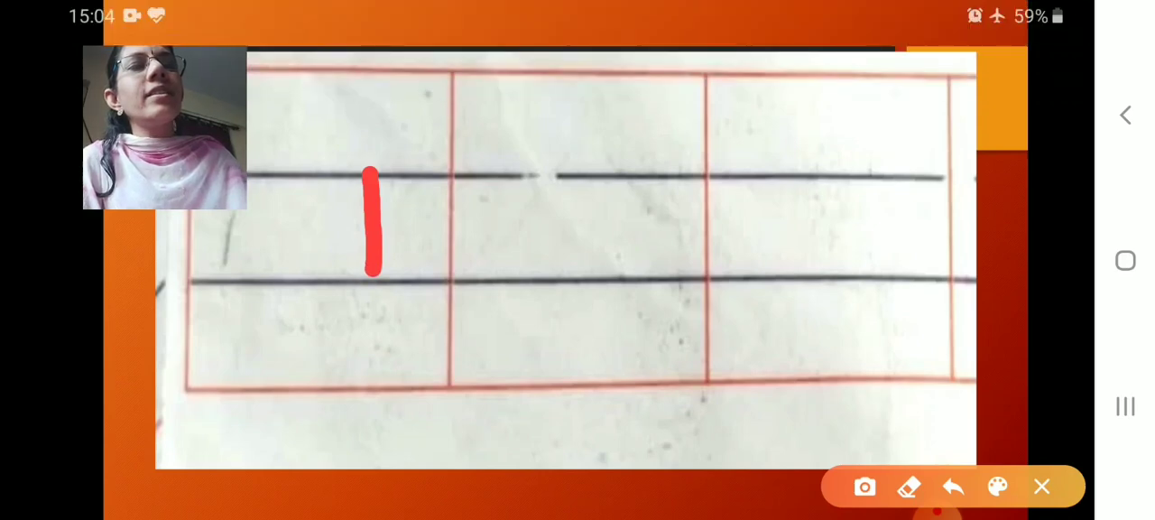
{"action": "left_click", "coordinate": [377, 120]}
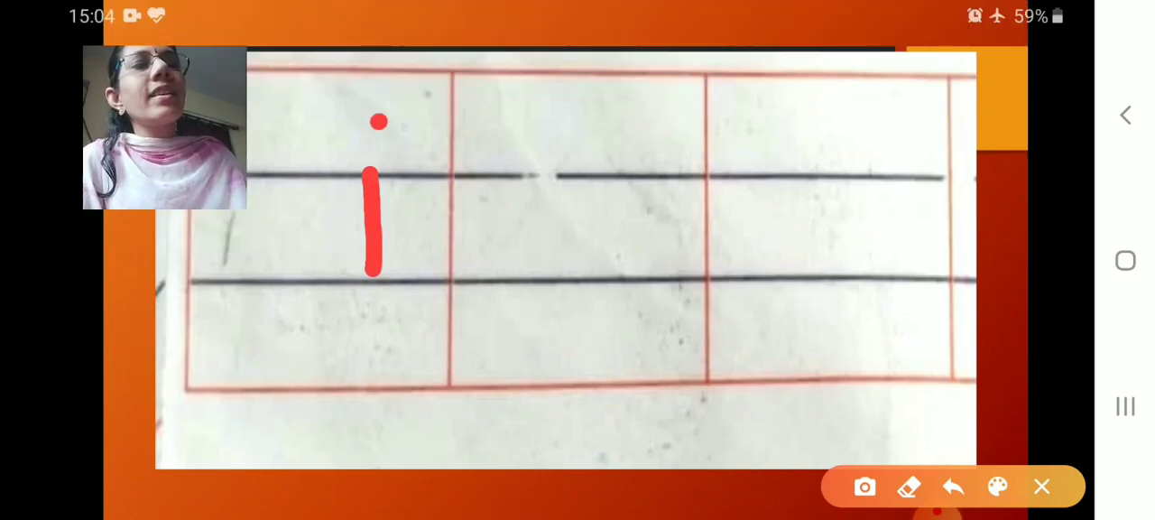
{"action": "left_click_drag", "start_coordinate": [581, 166], "coordinate": [582, 262]}
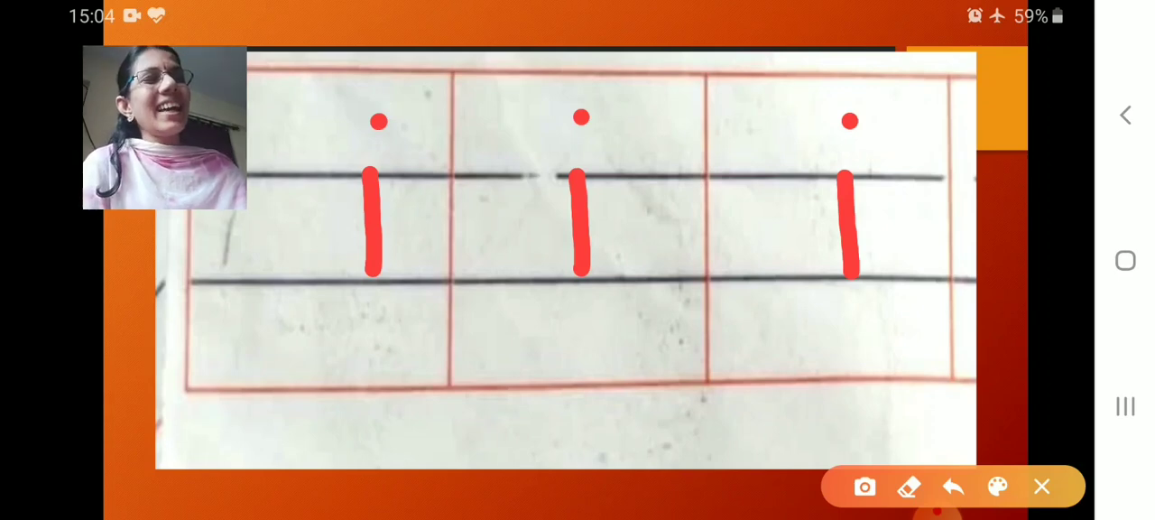
Finish inking and advance to the 'See you' slide.
{"action": "left_click", "coordinate": [1044, 488]}
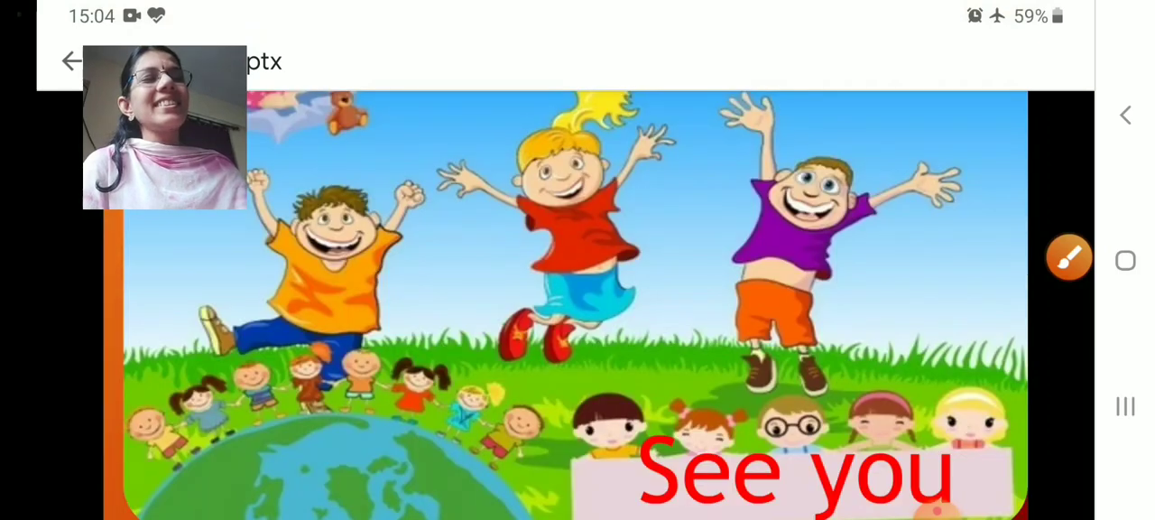